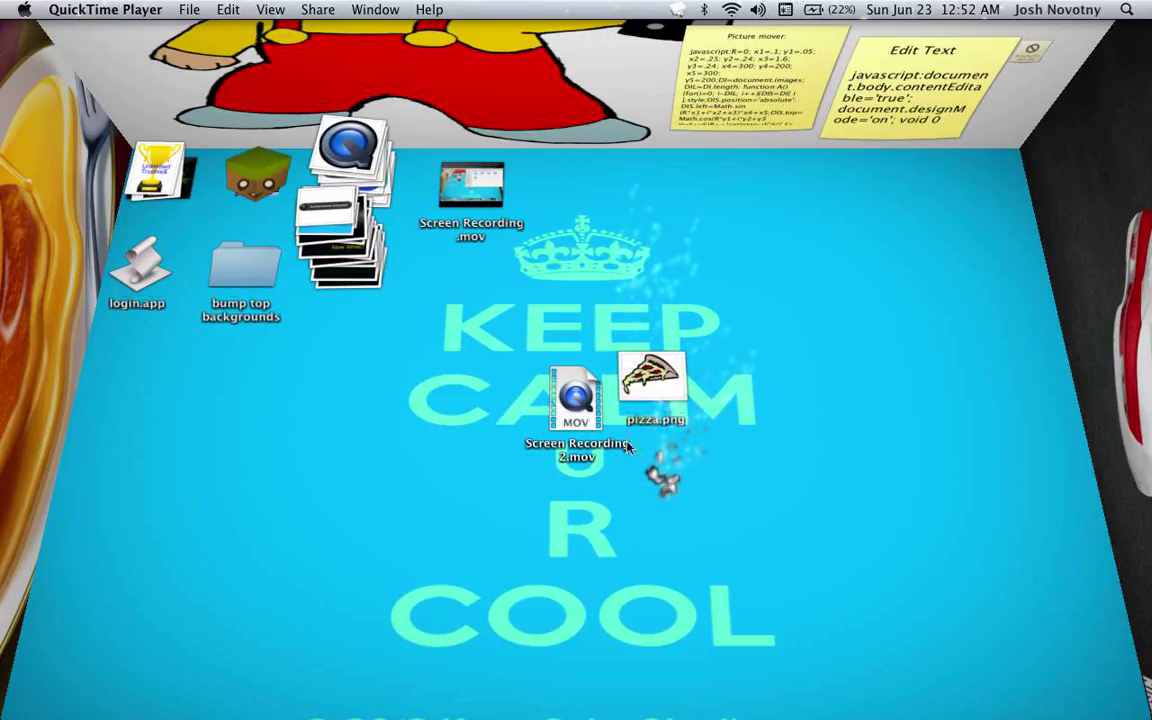
Move Screen Recording 2.mov on the desktop to sit below the first screen recording.
drag(576, 400, 462, 280)
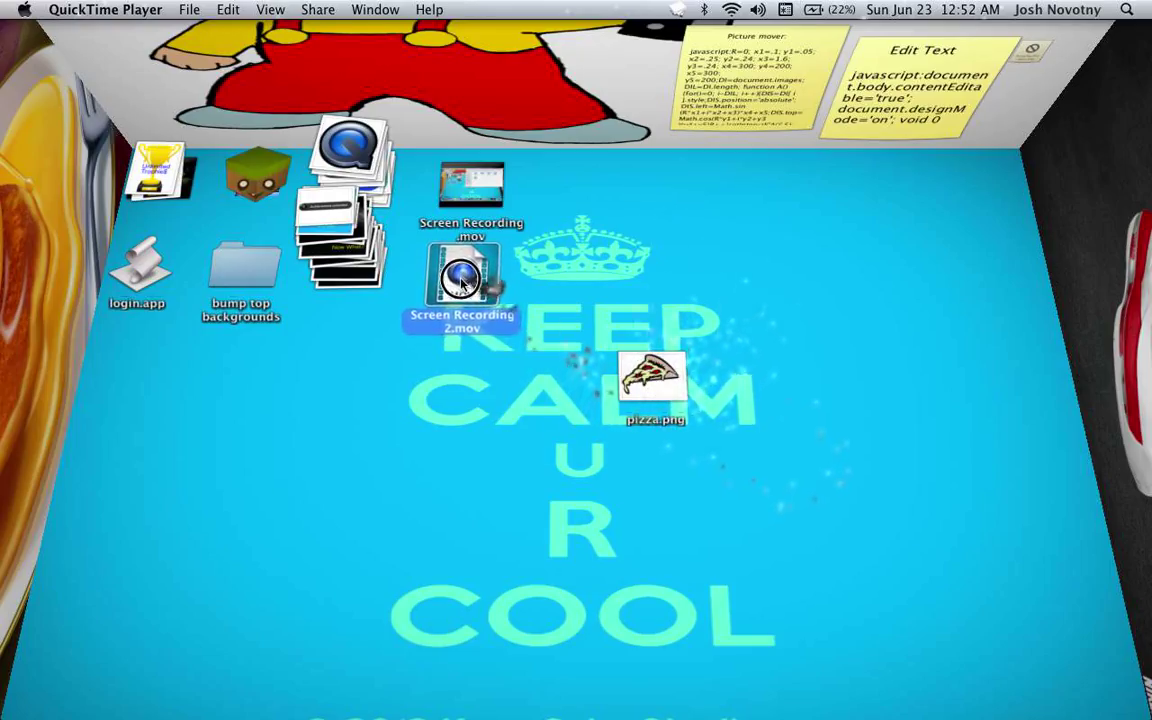
drag(652, 384, 596, 450)
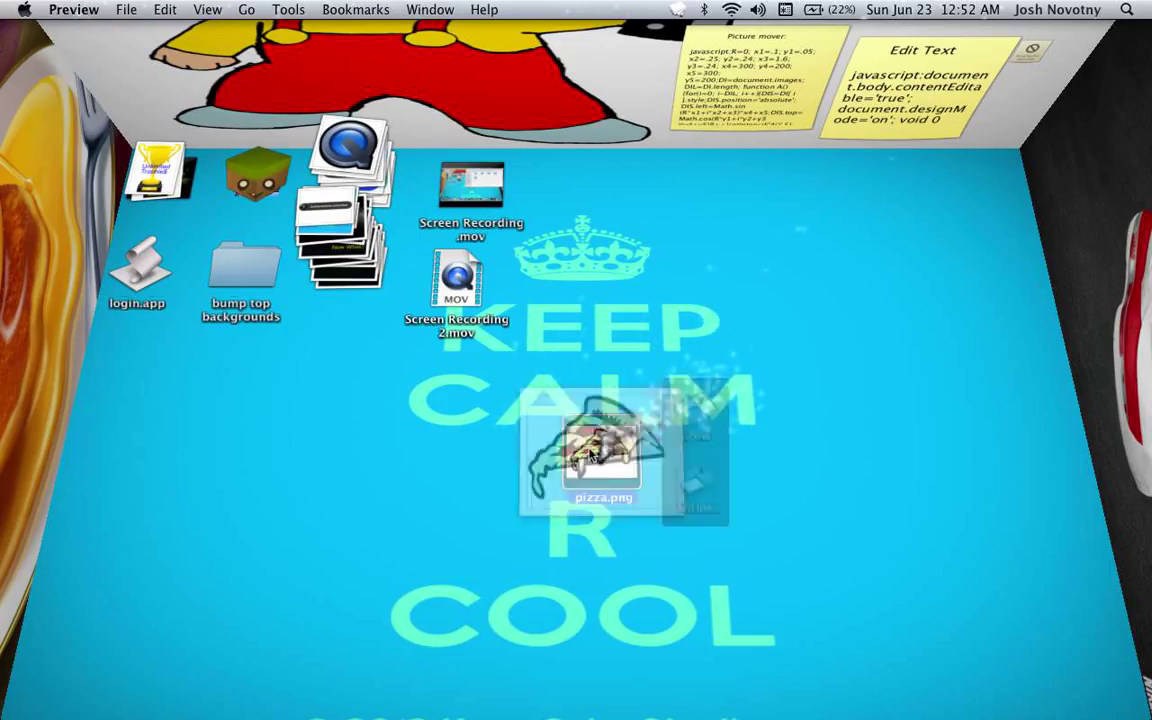
Bring up the Export sheet for pizza.png in Preview via File > Export….
double_click(604, 464)
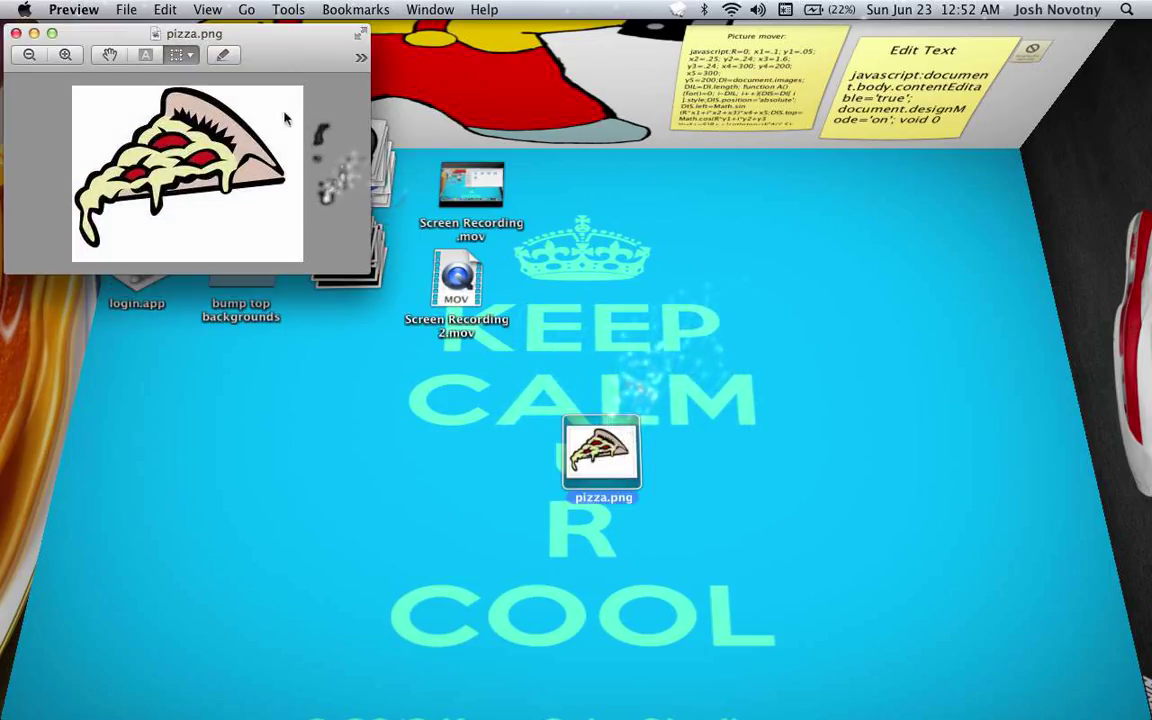
click(124, 8)
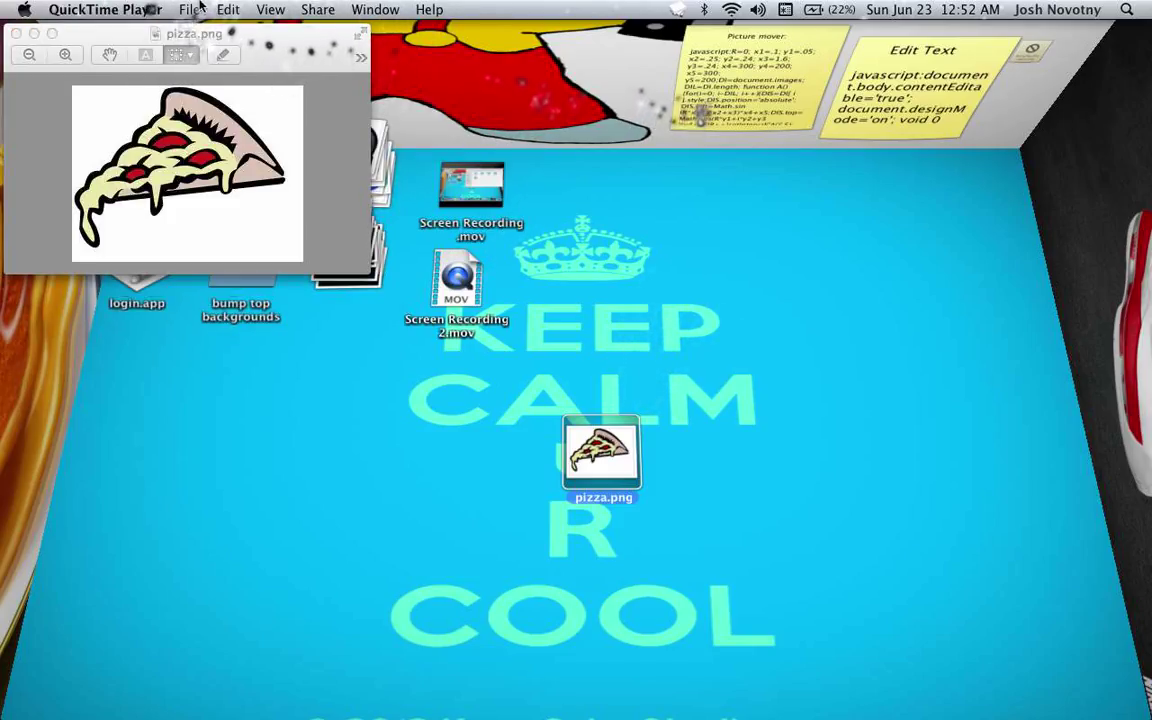
click(194, 8)
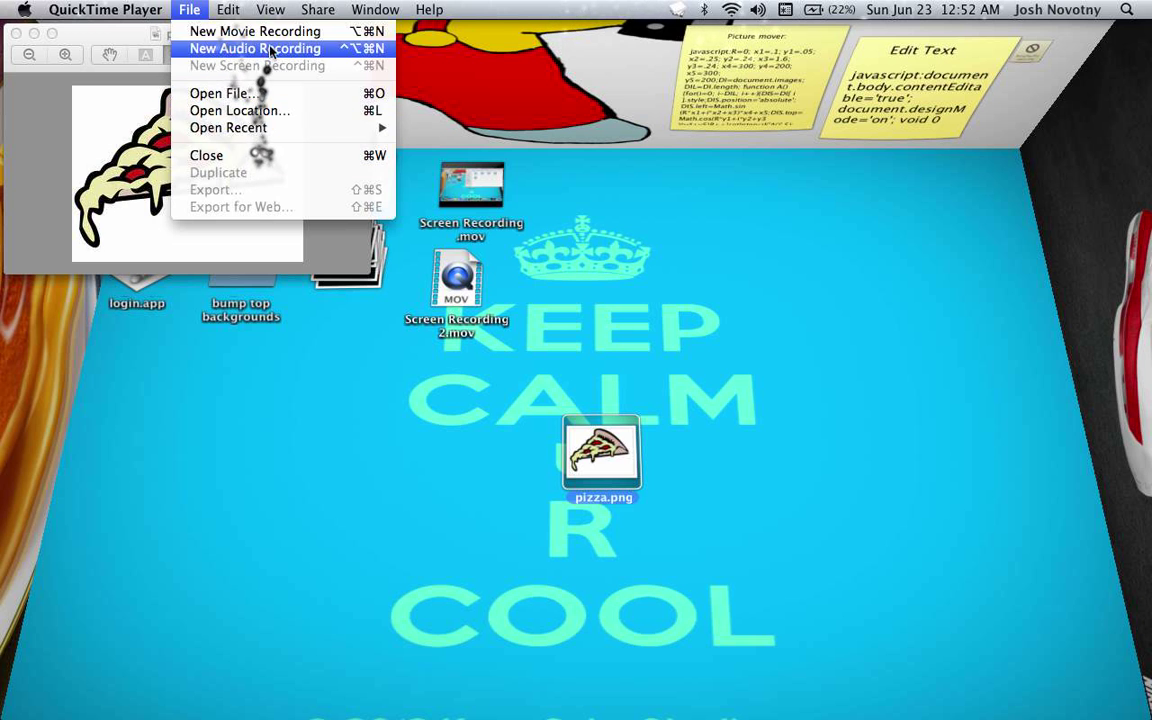
mouse_move(260, 32)
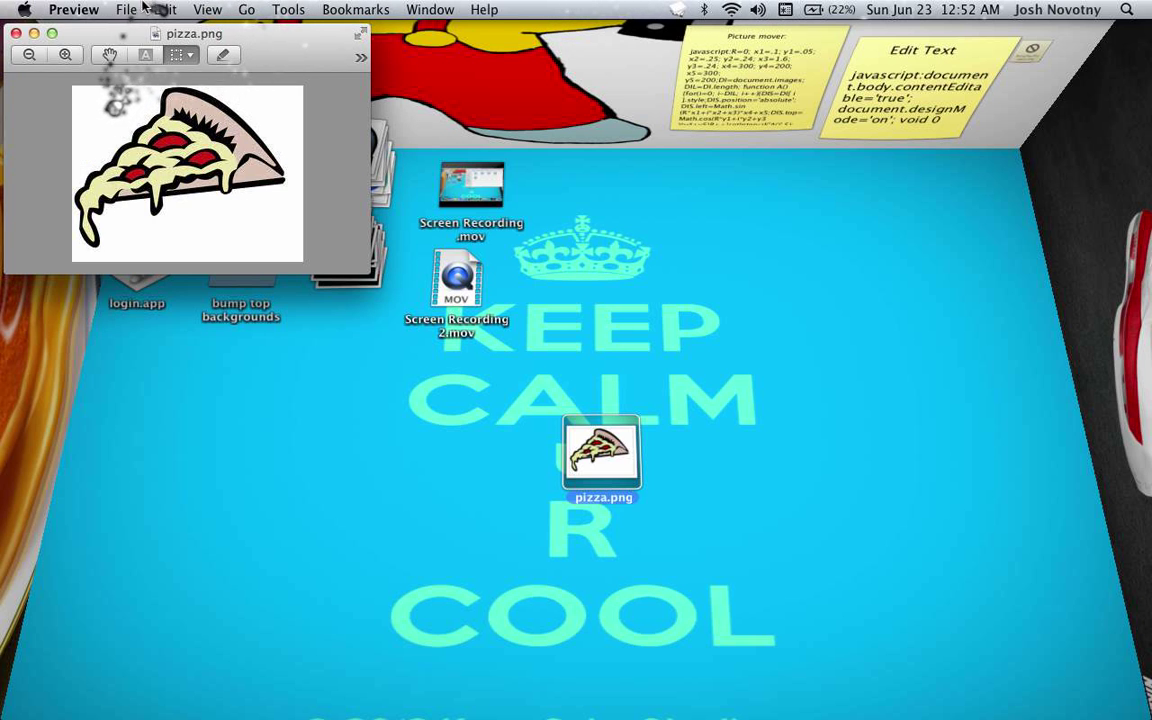
click(132, 8)
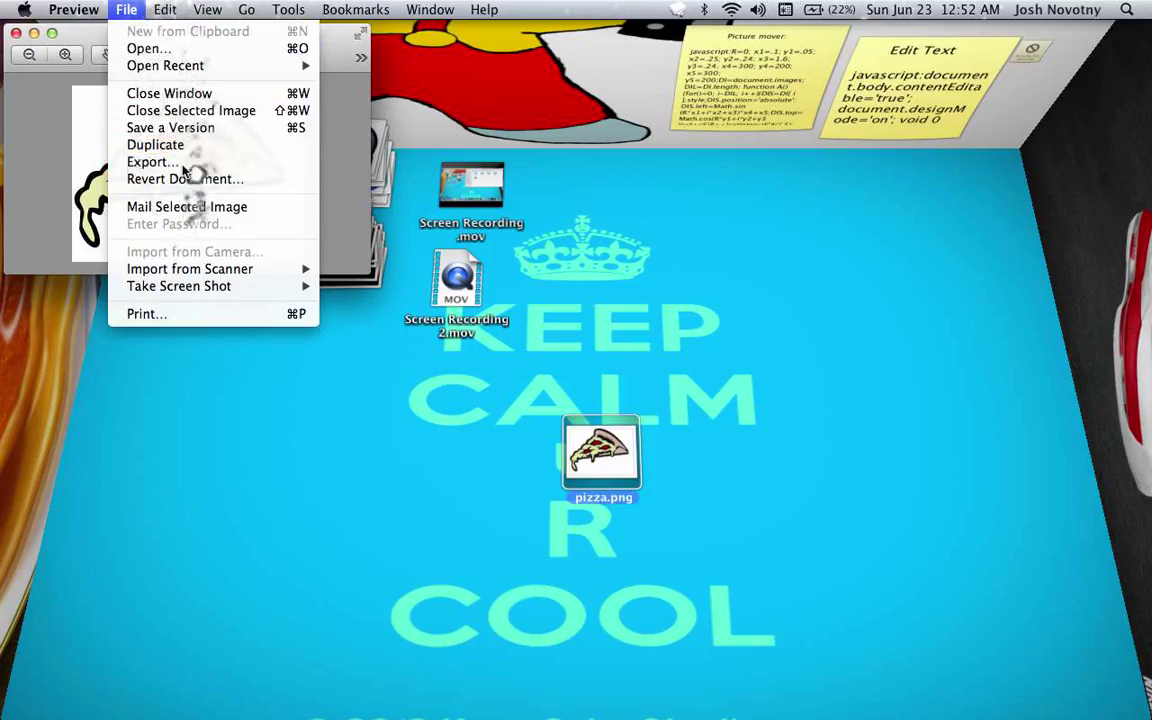
click(152, 160)
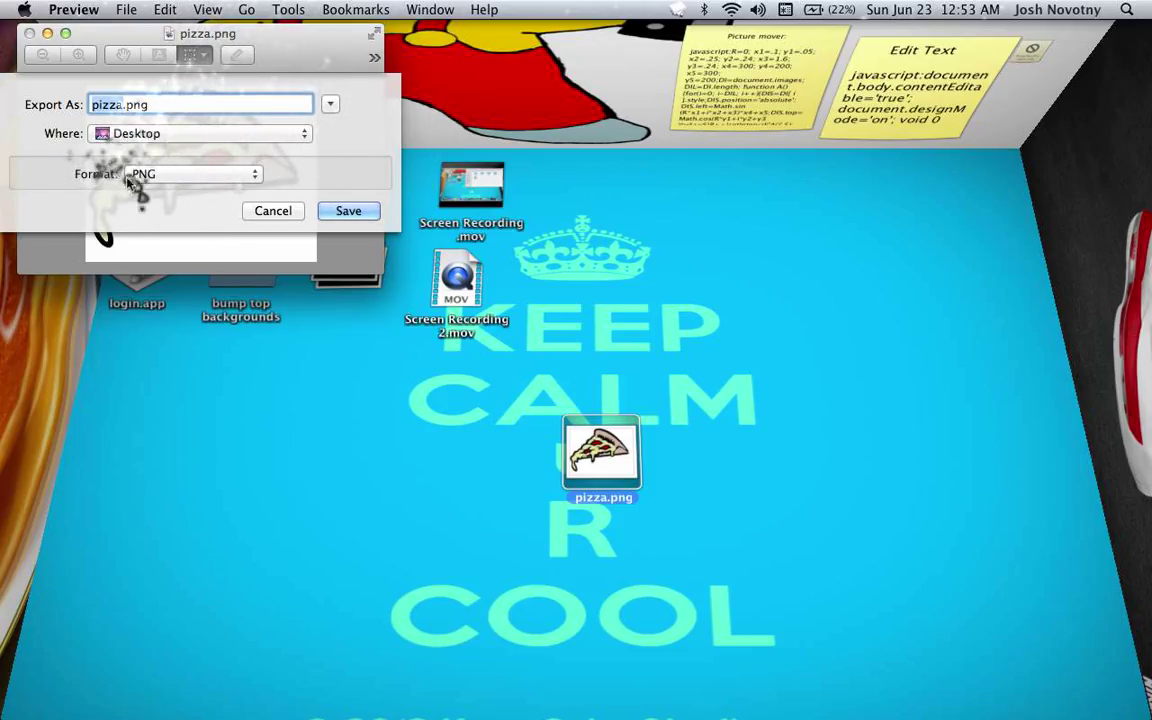
Export the image as pizza.jpg in JPEG format to the Desktop.
click(190, 172)
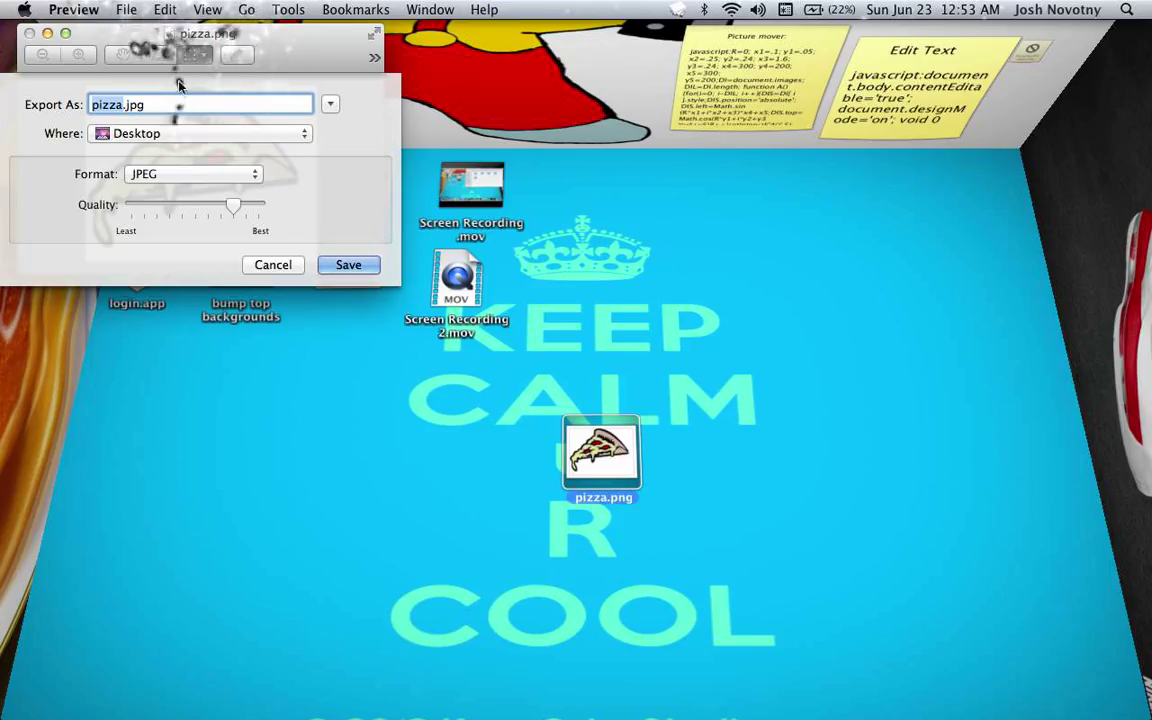
mouse_move(208, 148)
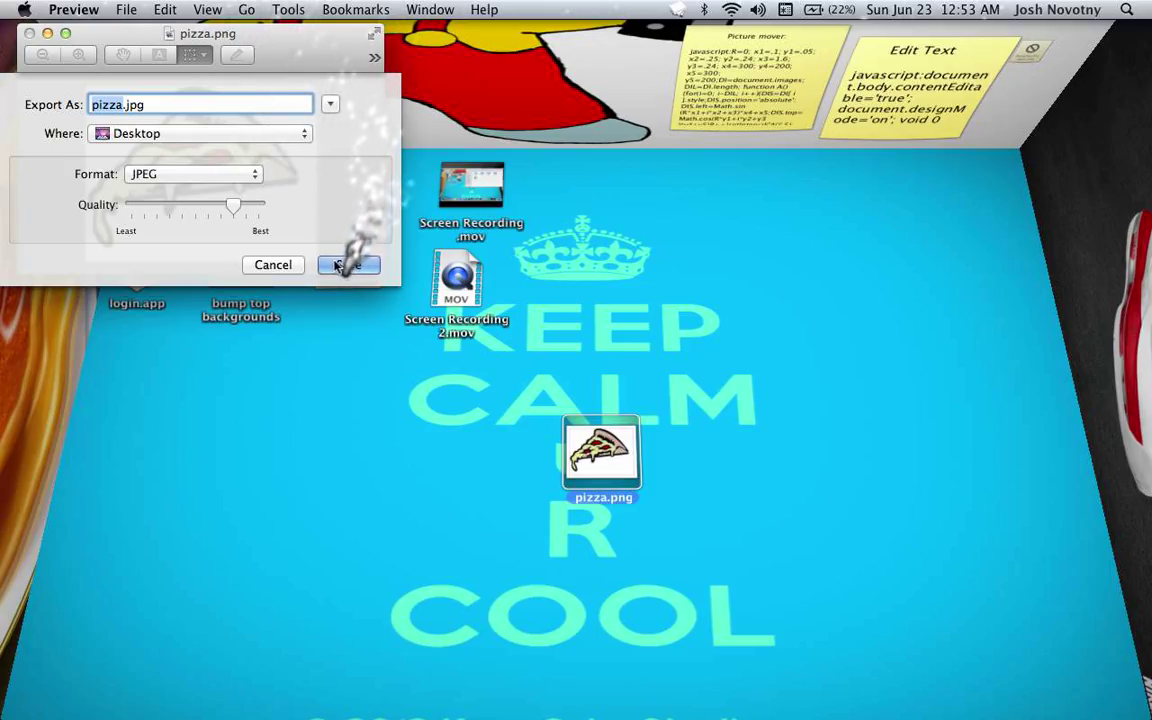
click(348, 264)
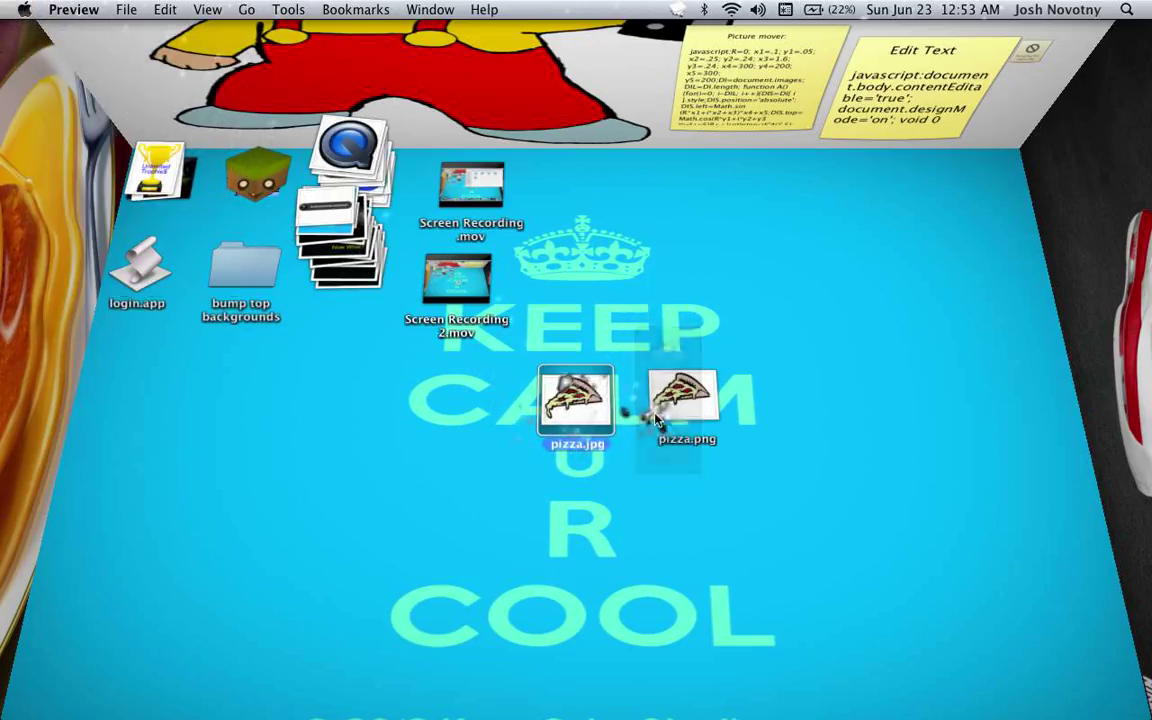
Trash the original pizza.png and reopen pizza.jpg in Preview for export.
right_click(684, 400)
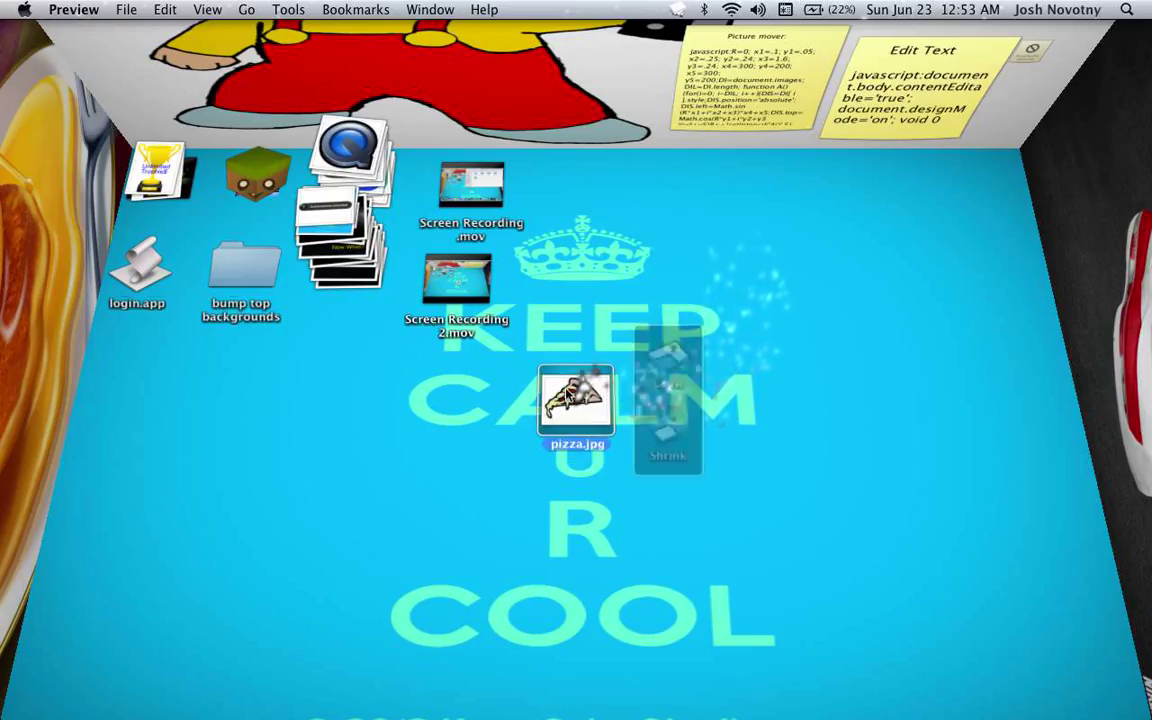
double_click(576, 410)
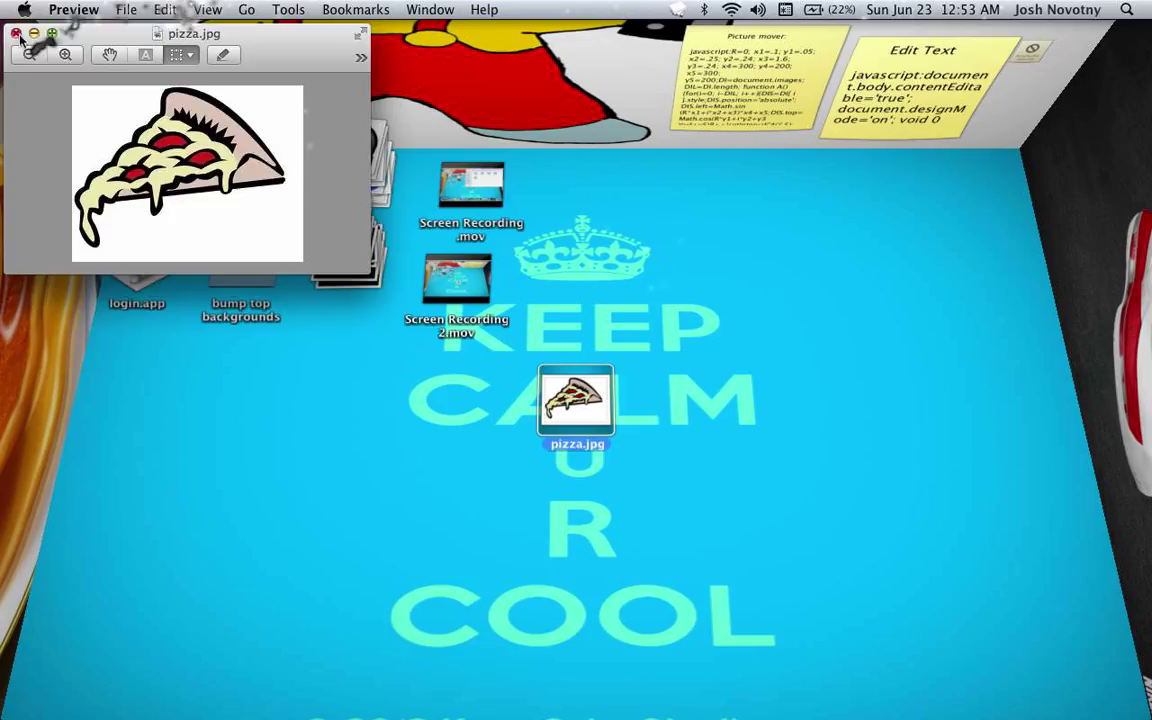
right_click(576, 404)
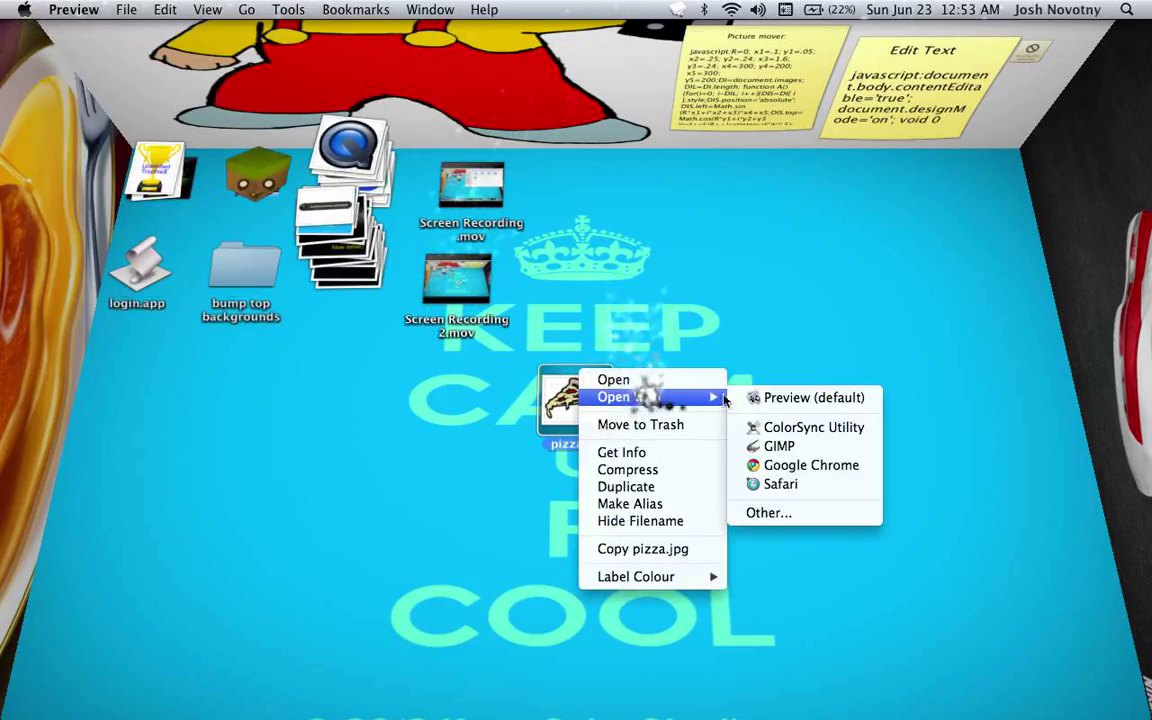
click(808, 398)
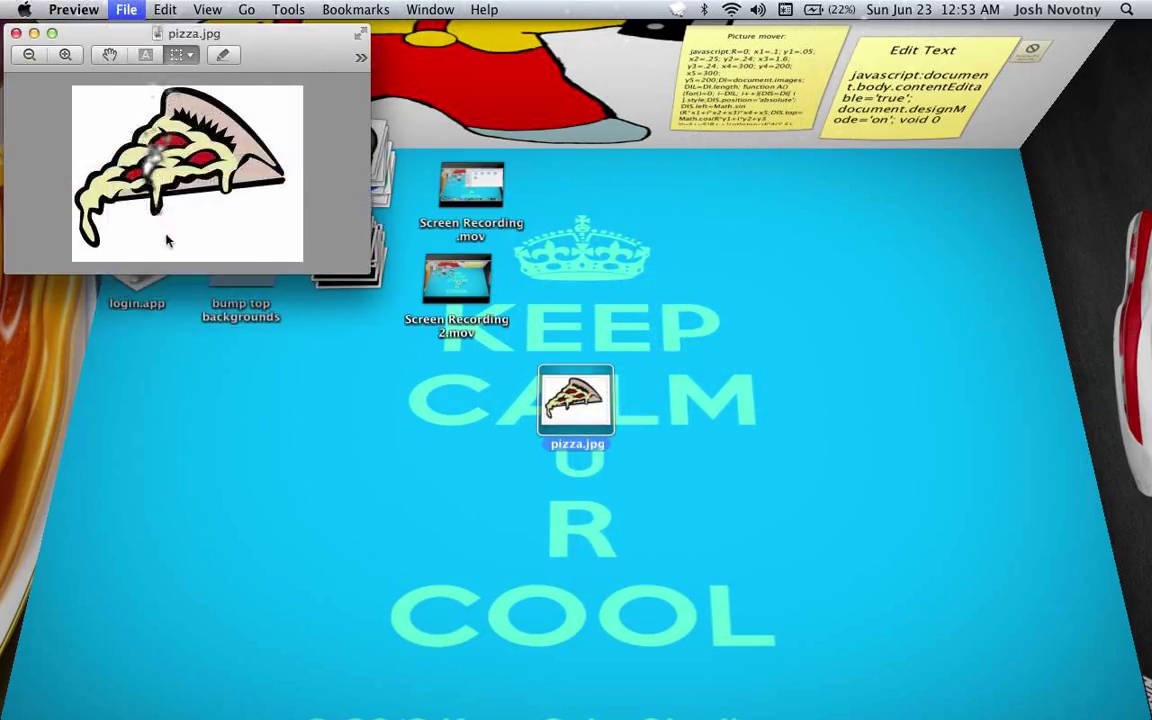
click(124, 12)
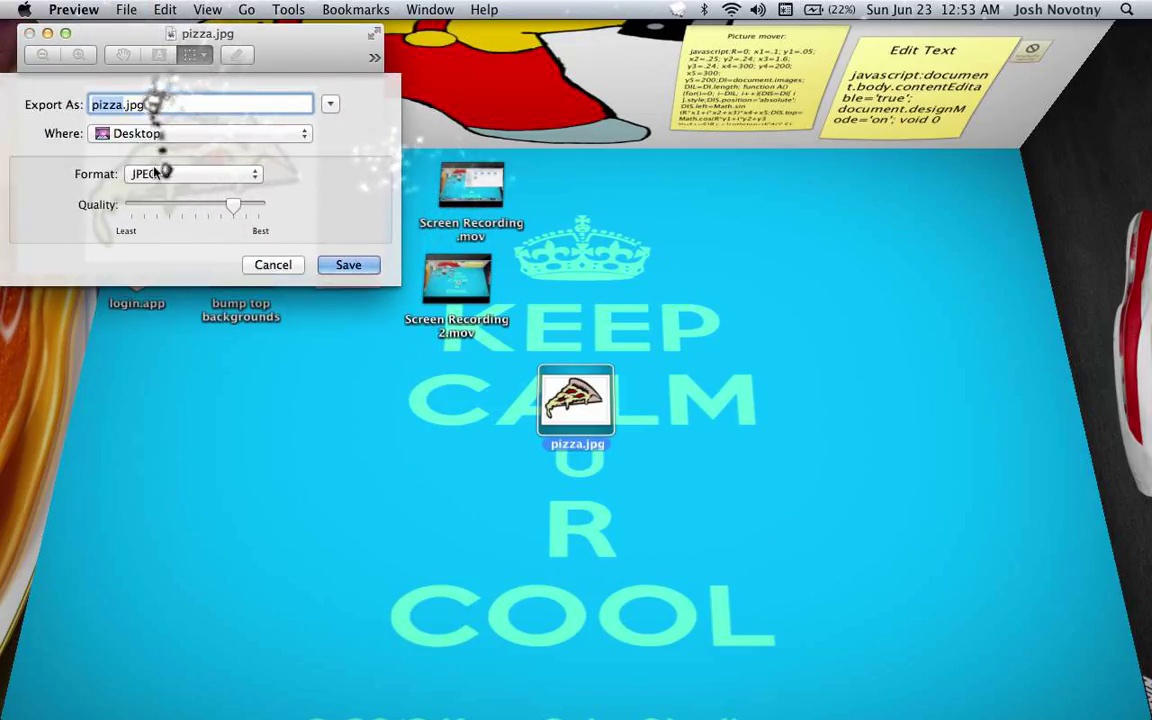
Export pizza.jpg back to the Desktop as pizza.png in PNG format.
click(192, 172)
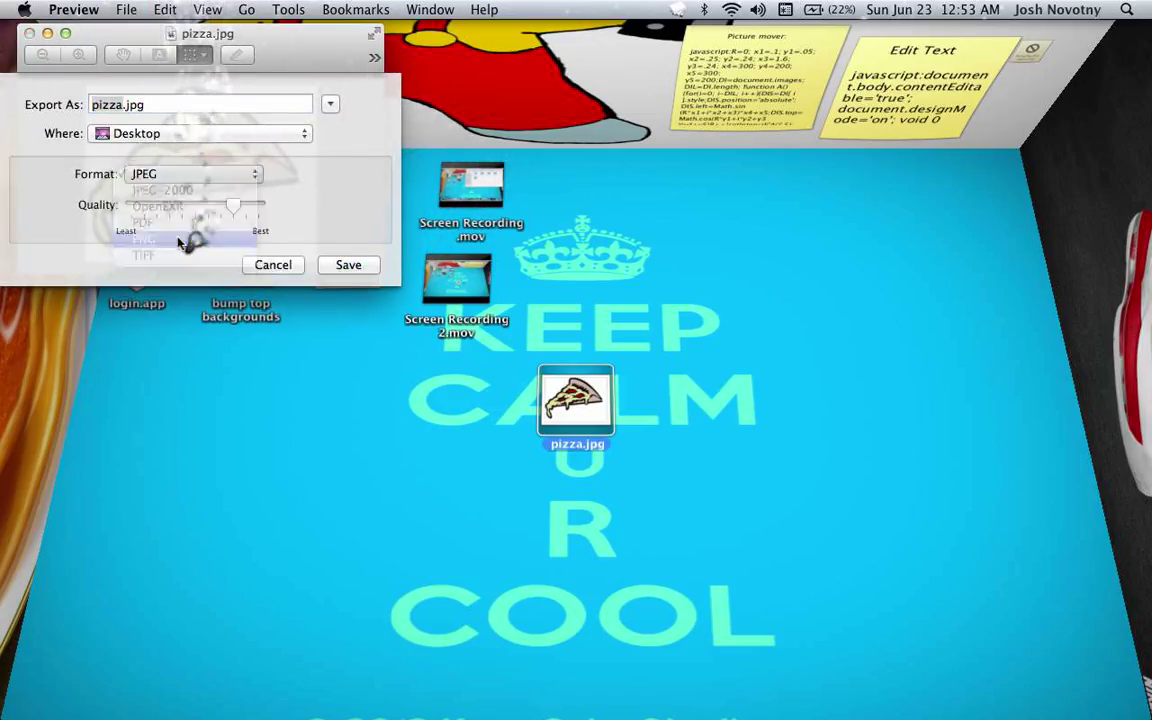
click(192, 172)
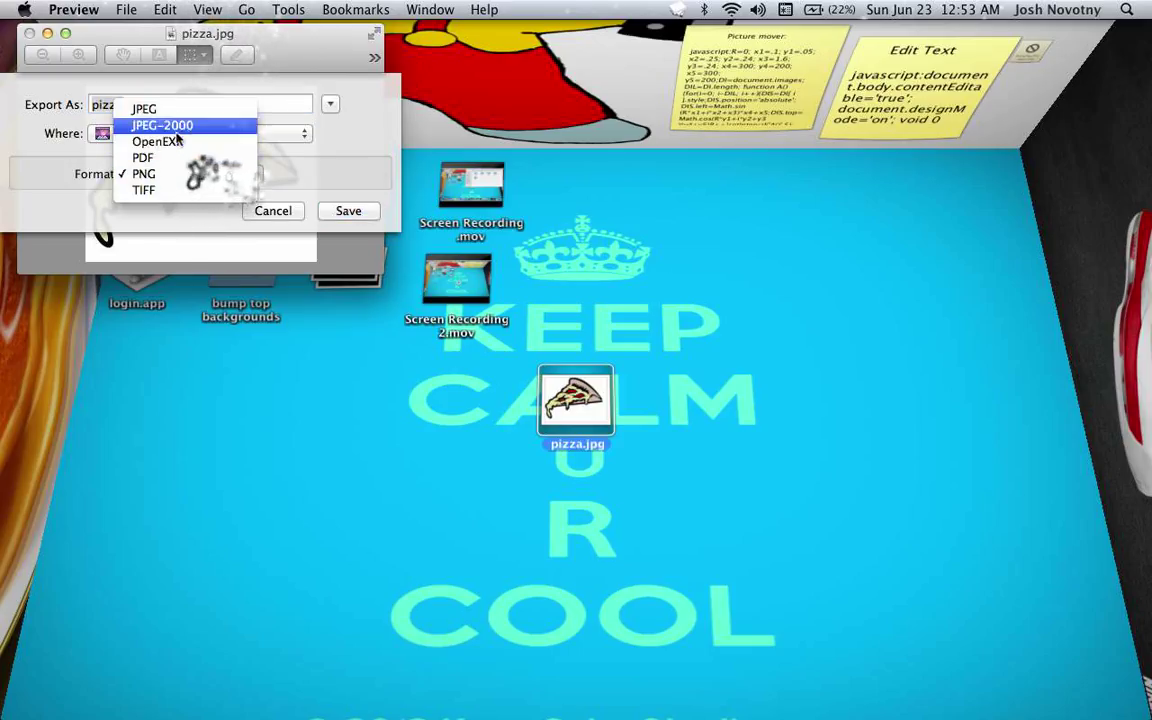
click(146, 108)
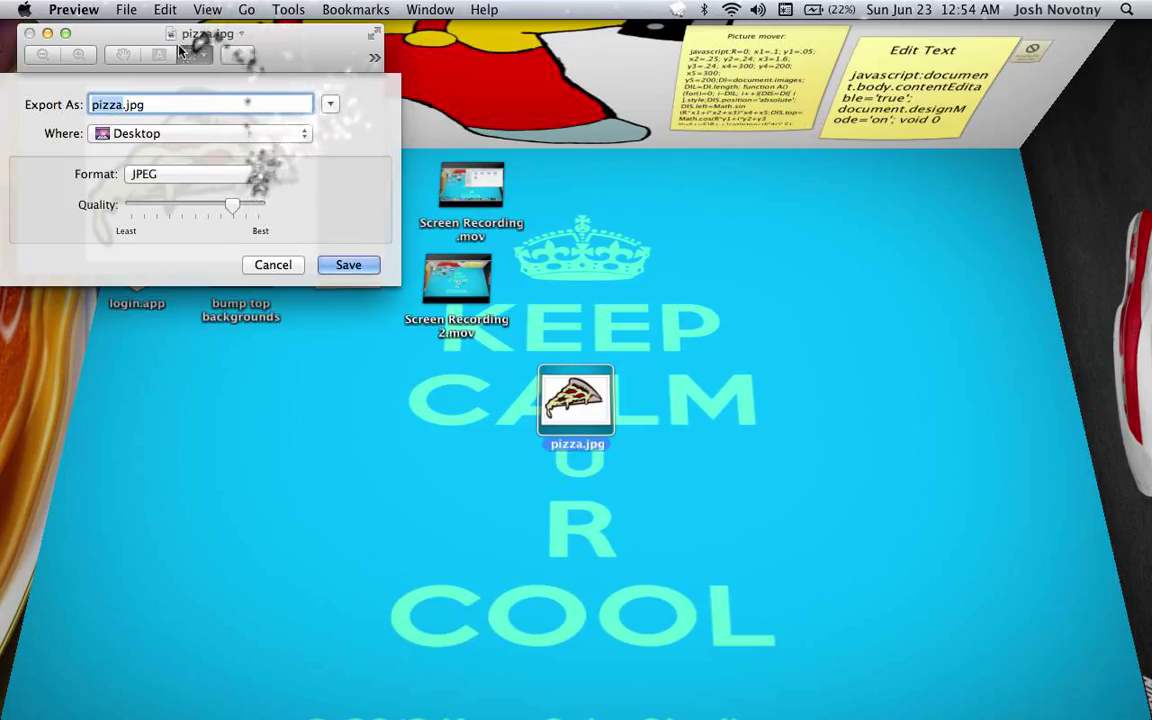
click(190, 172)
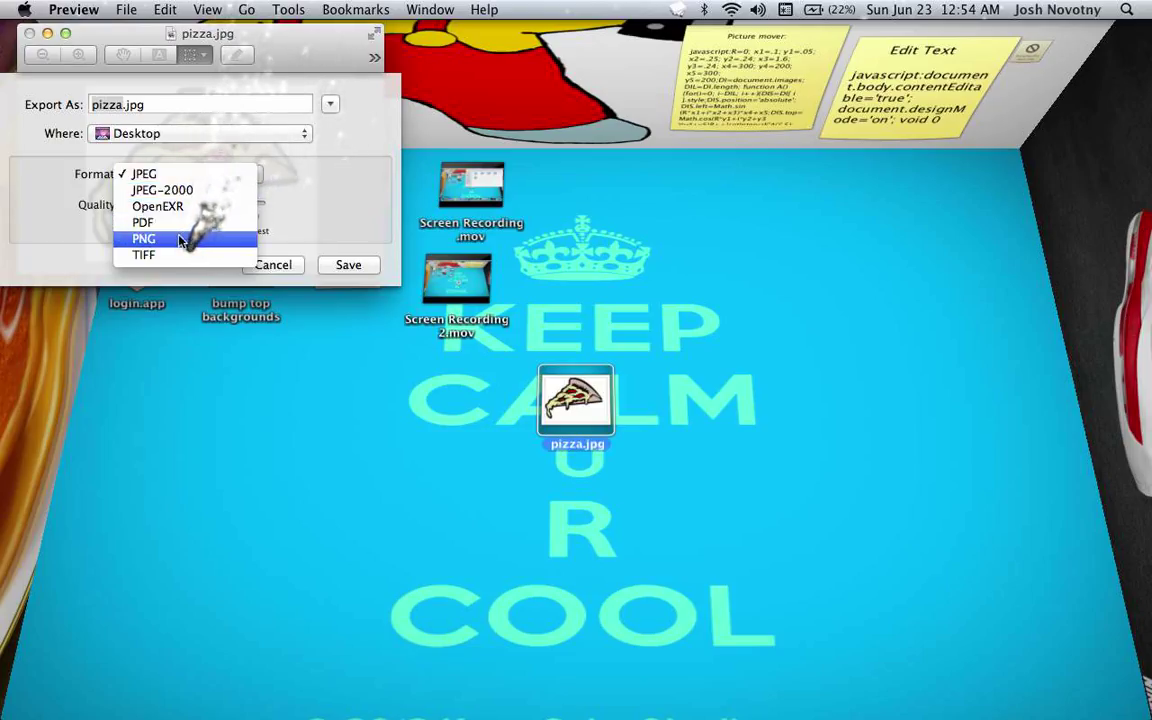
click(144, 238)
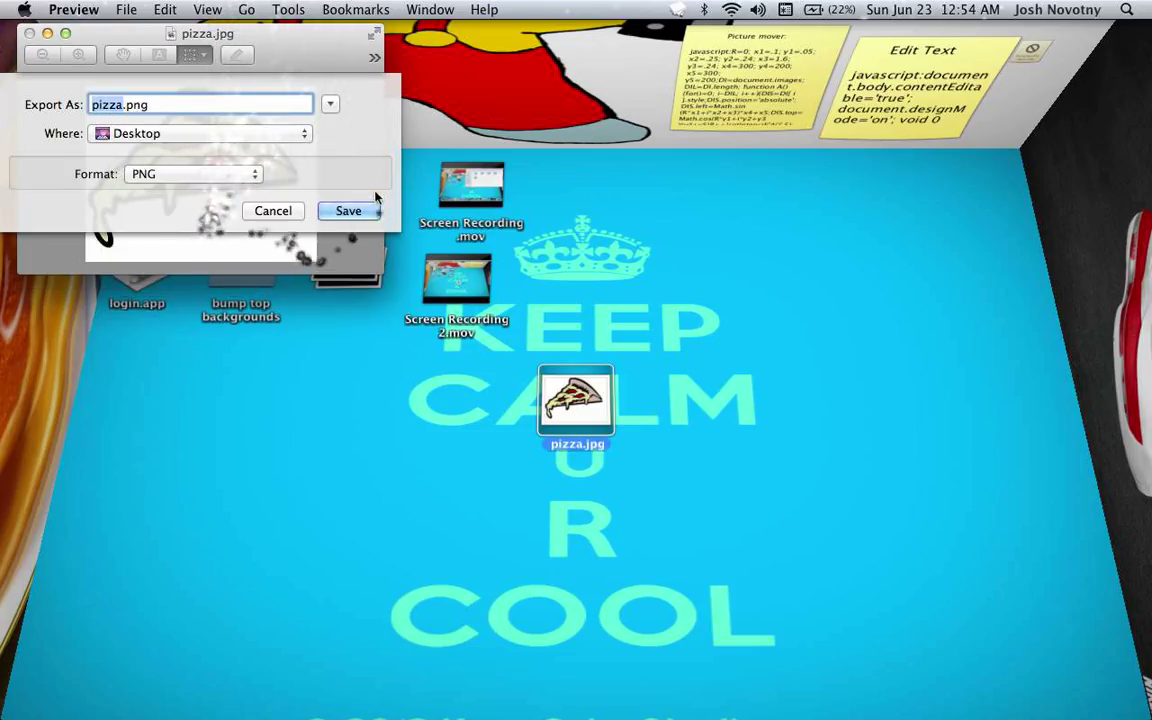
click(348, 210)
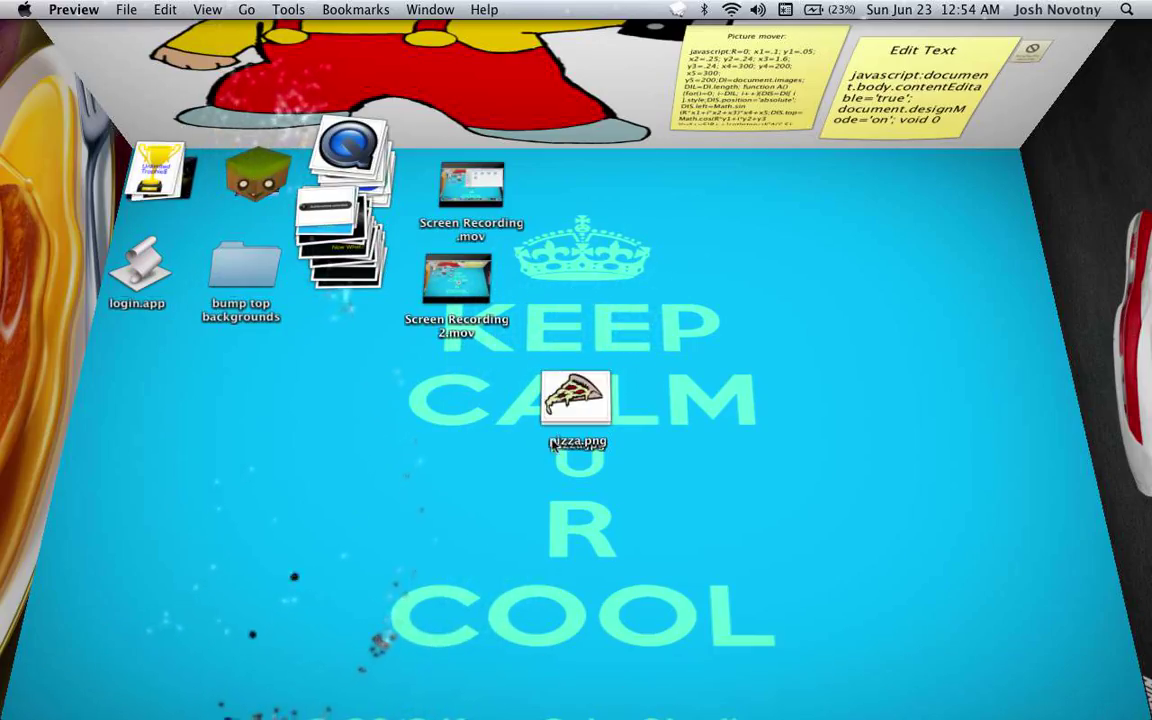
Bring up the desktop arrangement options beside the new pizza.png.
right_click(576, 402)
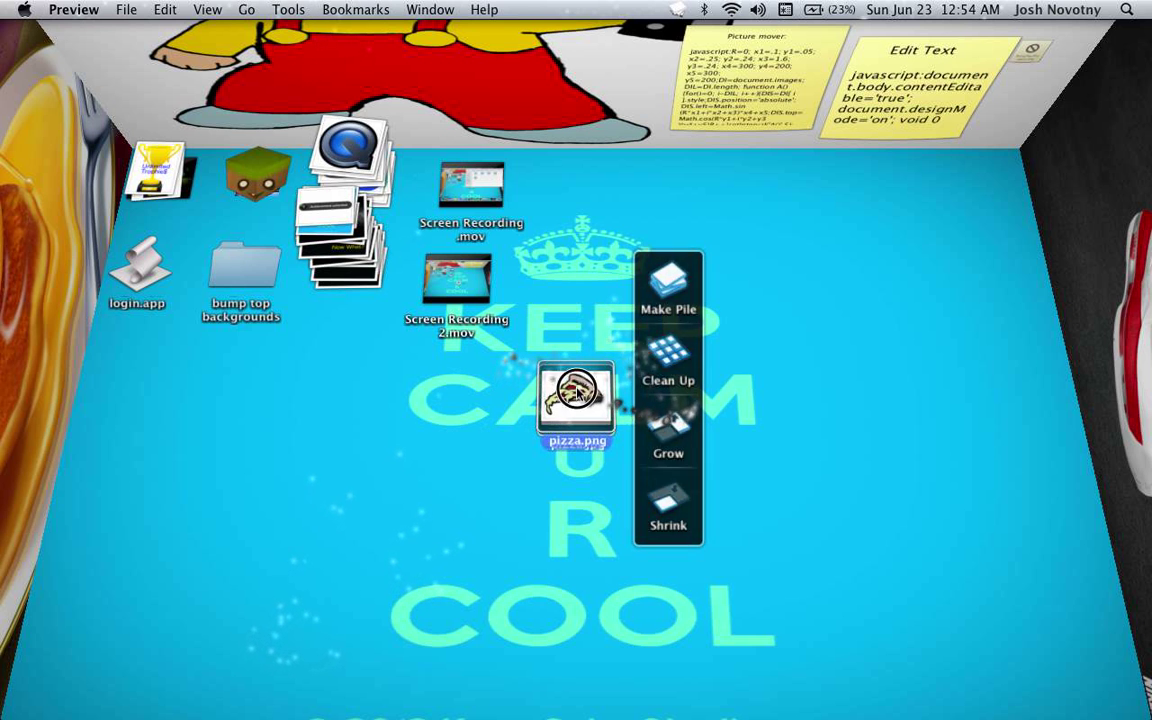